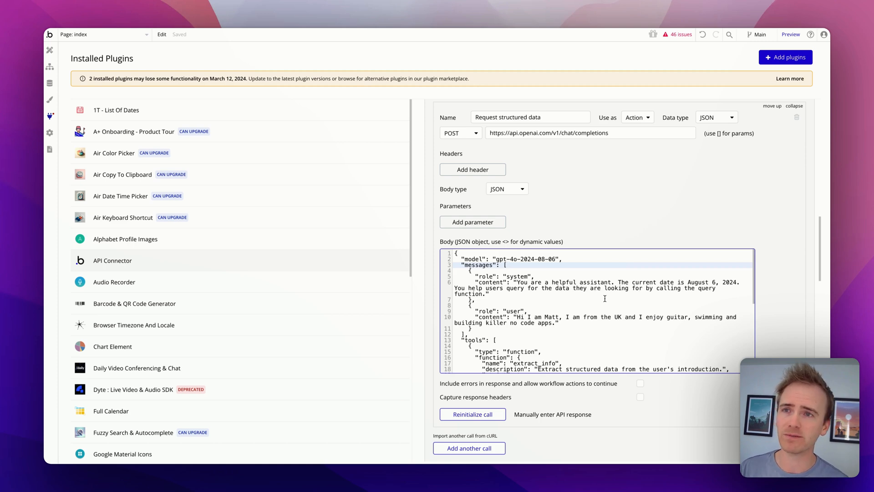
Scroll through the Request structured data call's function-calling JSON body.
scroll("down", 3)
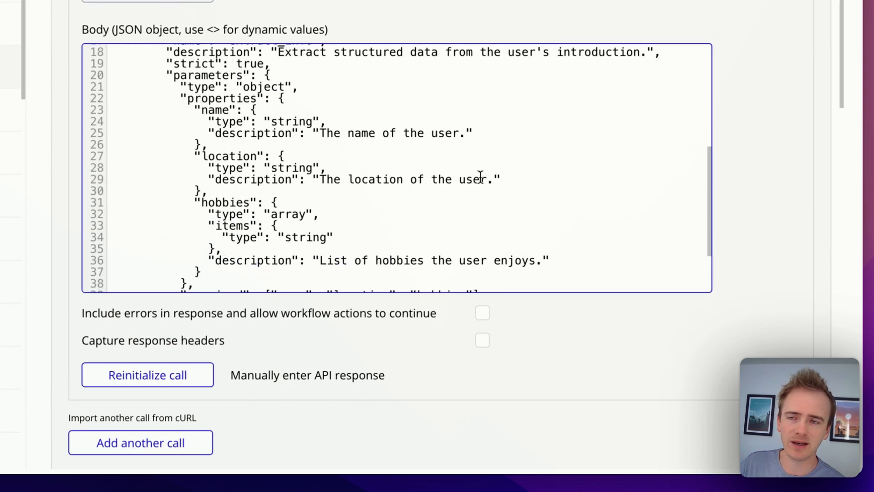
scroll("down", 3)
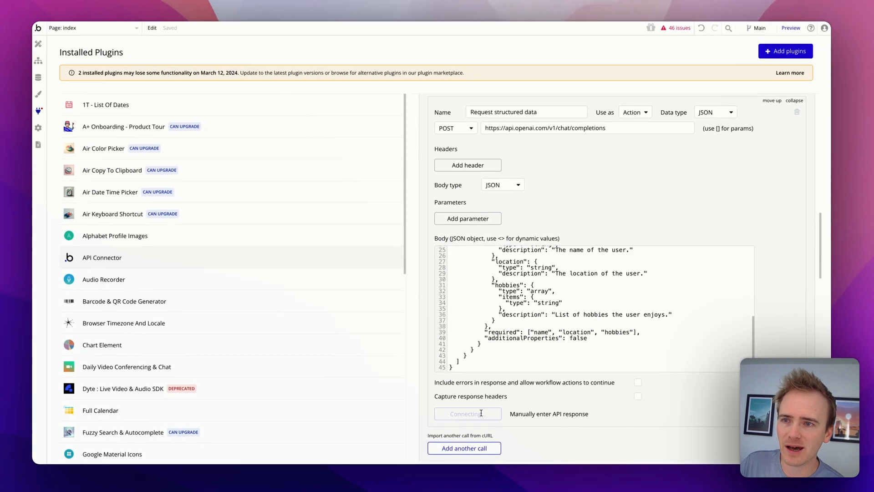
Reinitialize the call and review returned values, including function arguments name, location, hobbies.
left_click(468, 413)
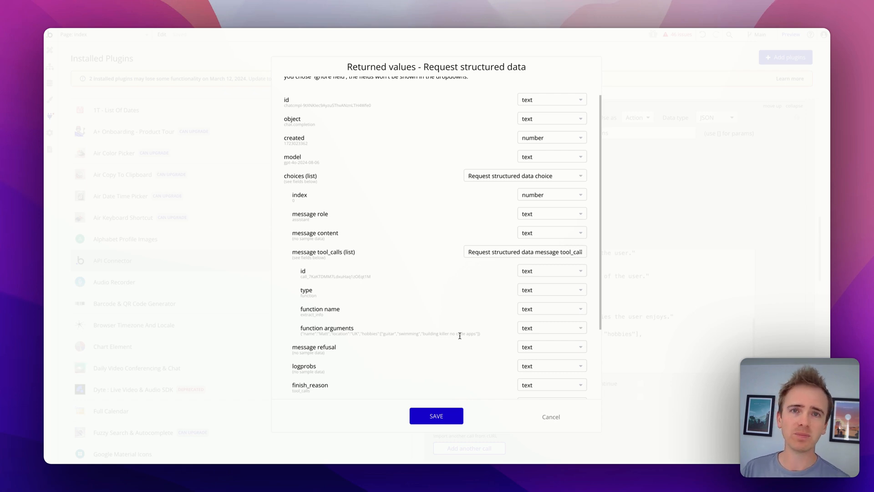
mouse_move(457, 297)
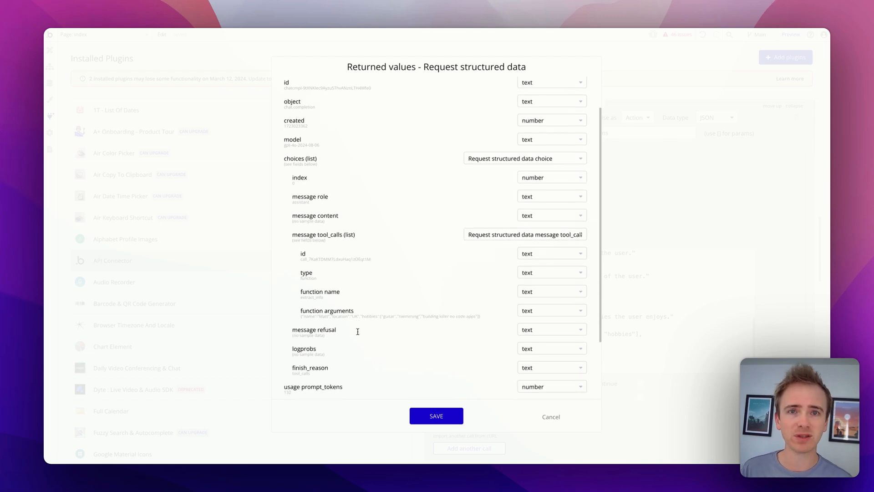
scroll("down", 3)
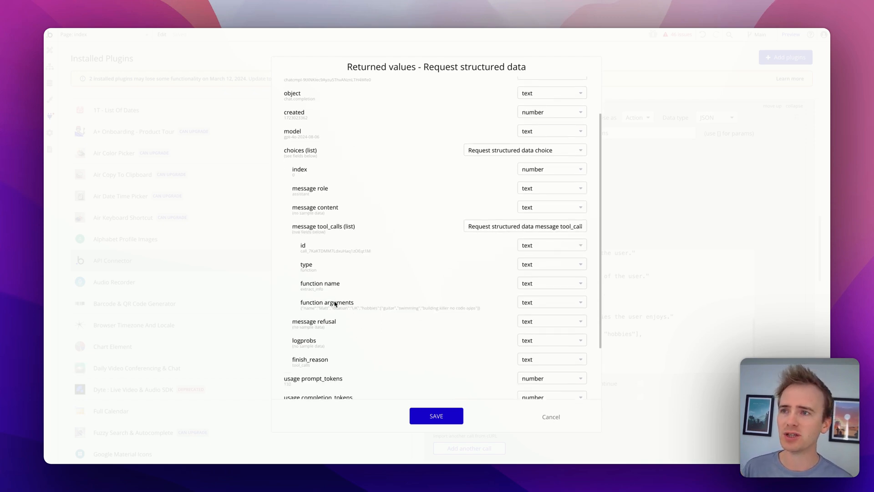
mouse_move(326, 286)
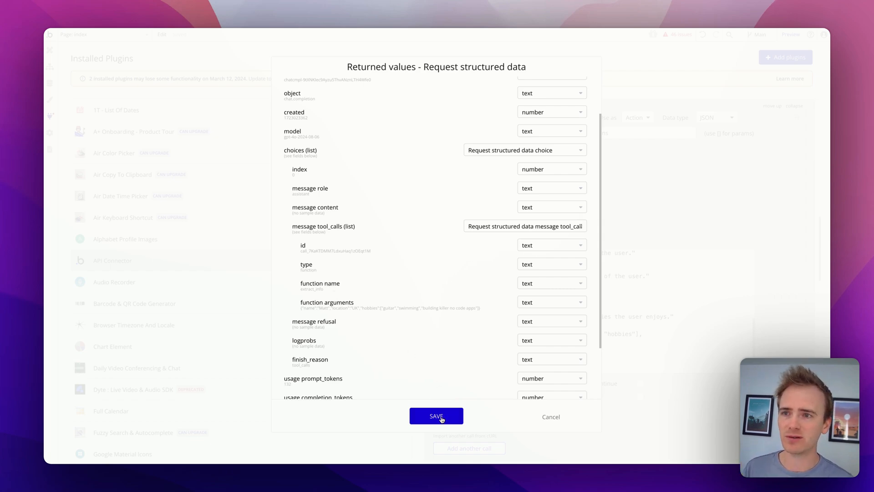
Save the Request structured data returned values and go back to the call body.
left_click(436, 415)
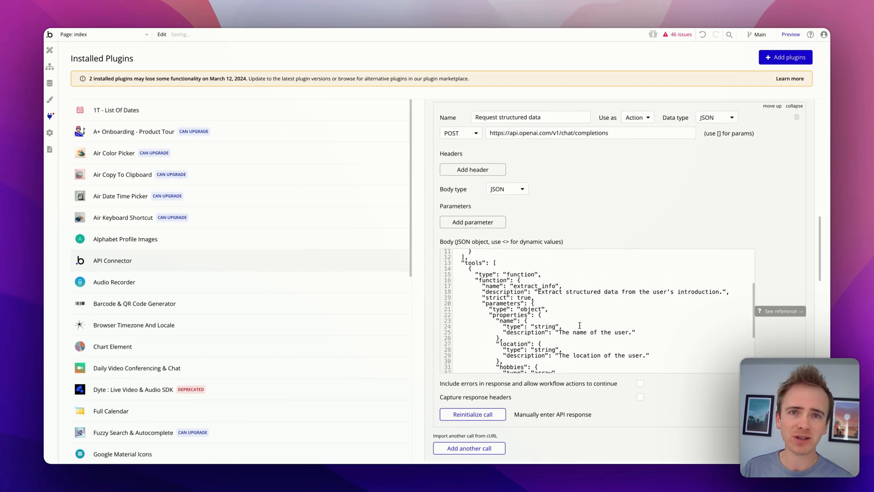
left_click(564, 326)
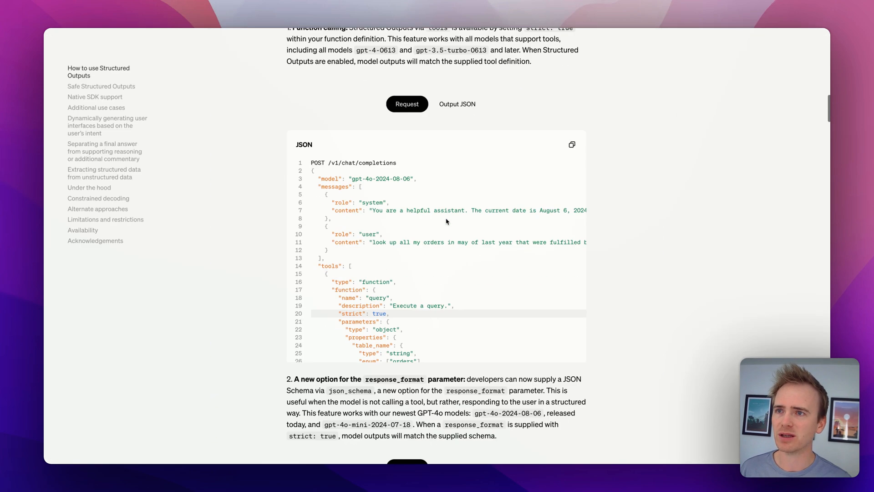
scroll("down", 3)
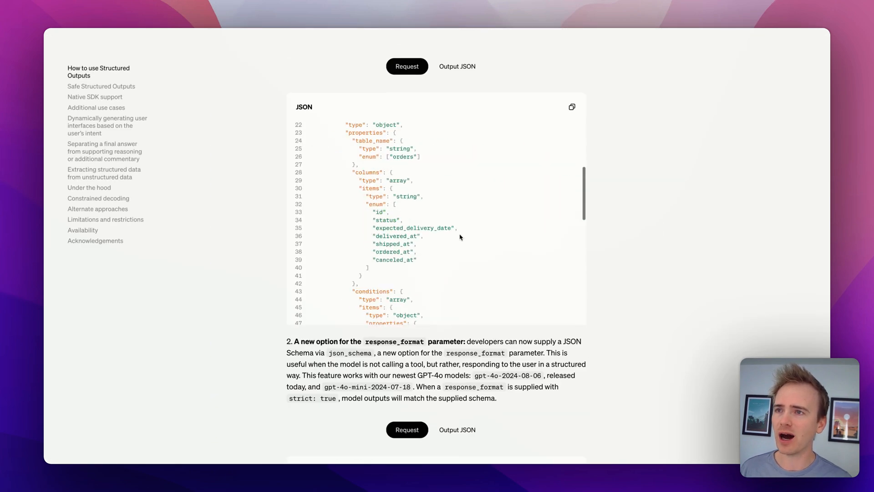
scroll("down", 3)
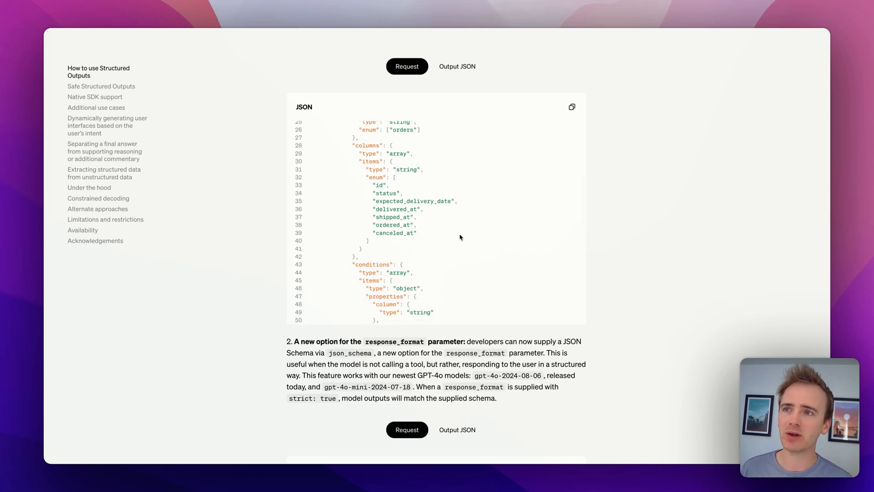
scroll("down", 3)
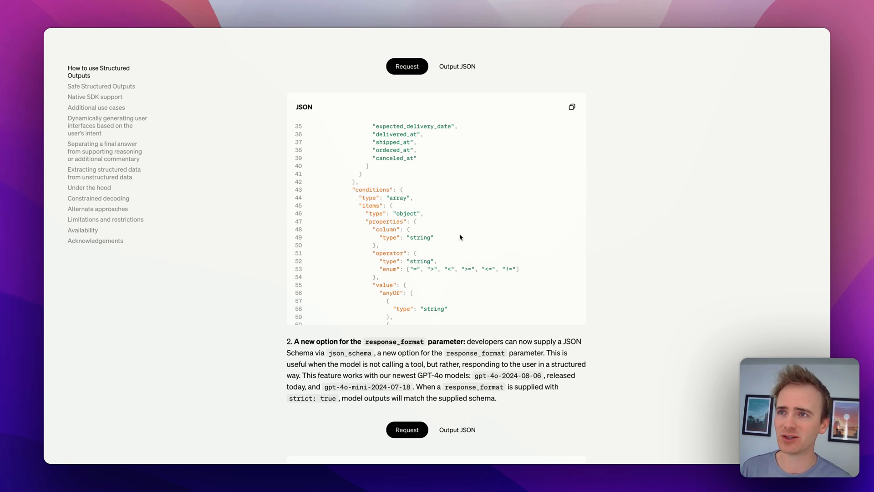
scroll("down", 3)
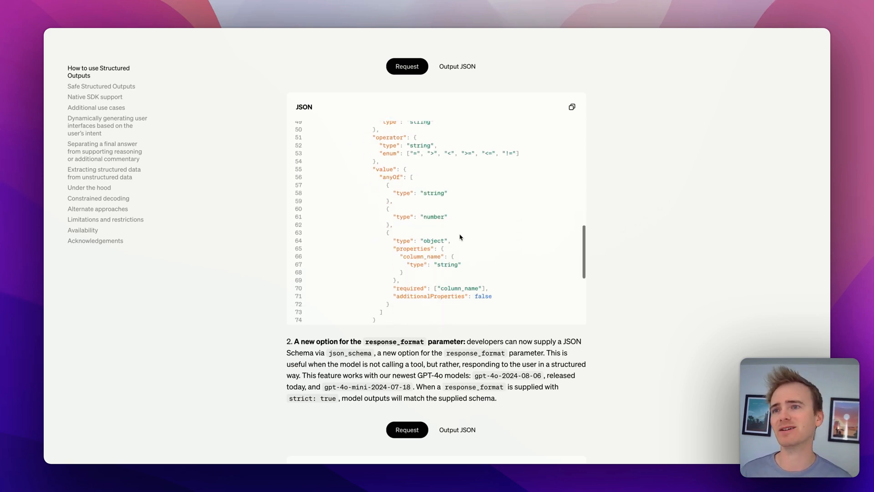
scroll("down", 3)
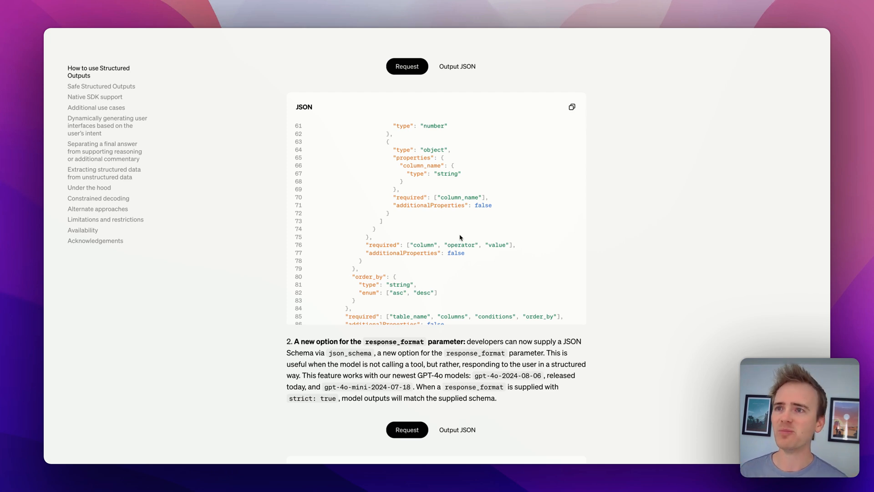
scroll("down", 3)
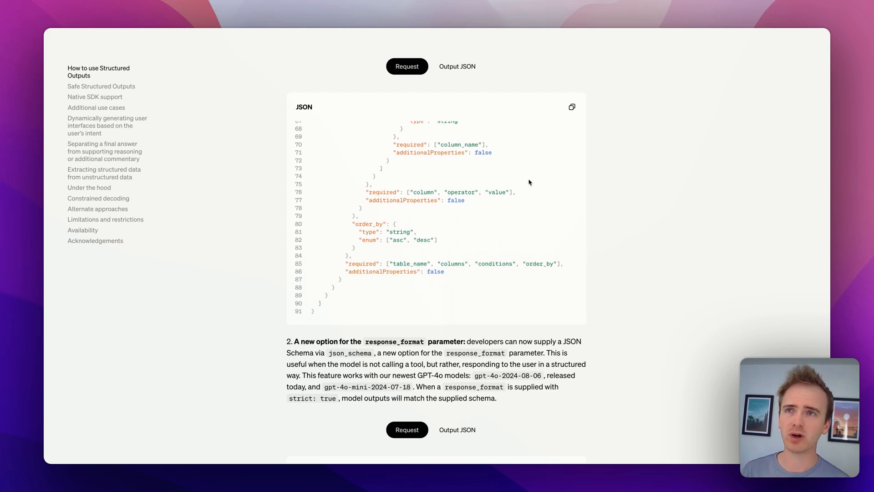
Review ChatGPT's strict json_schema cURL request extracting name, location and hobbies.
left_click(572, 106)
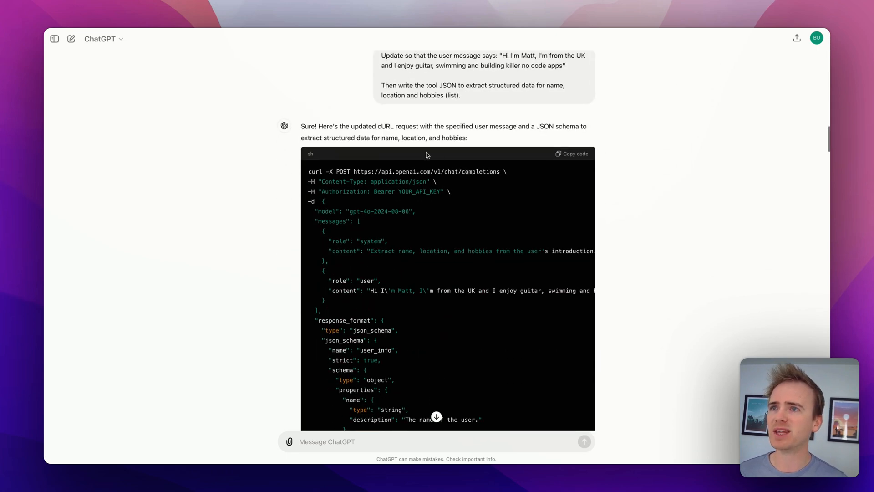
left_click_drag(362, 137, 466, 137)
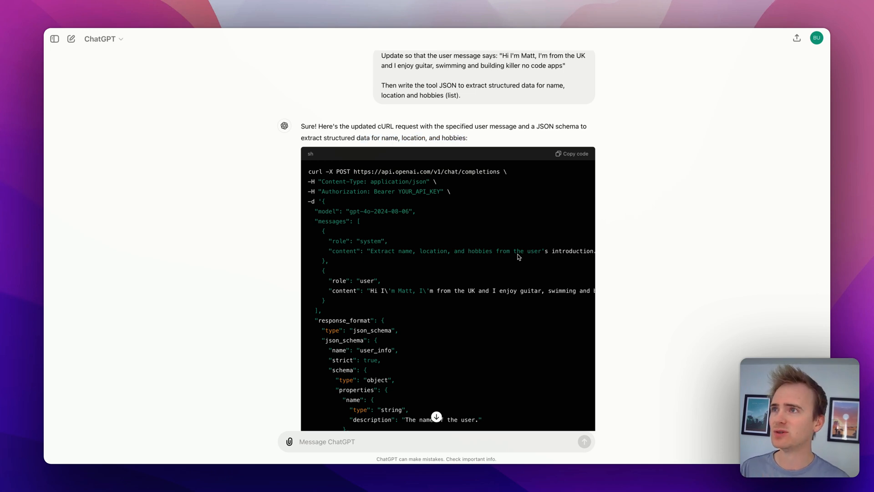
mouse_move(522, 250)
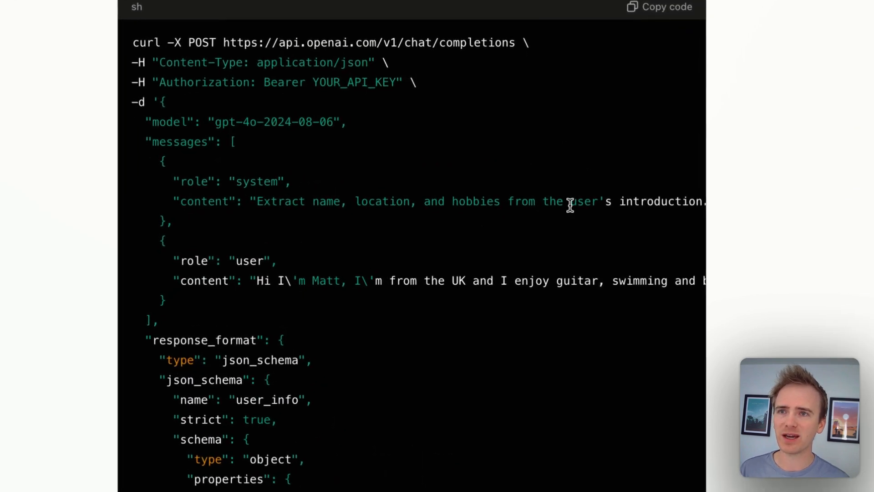
mouse_move(613, 202)
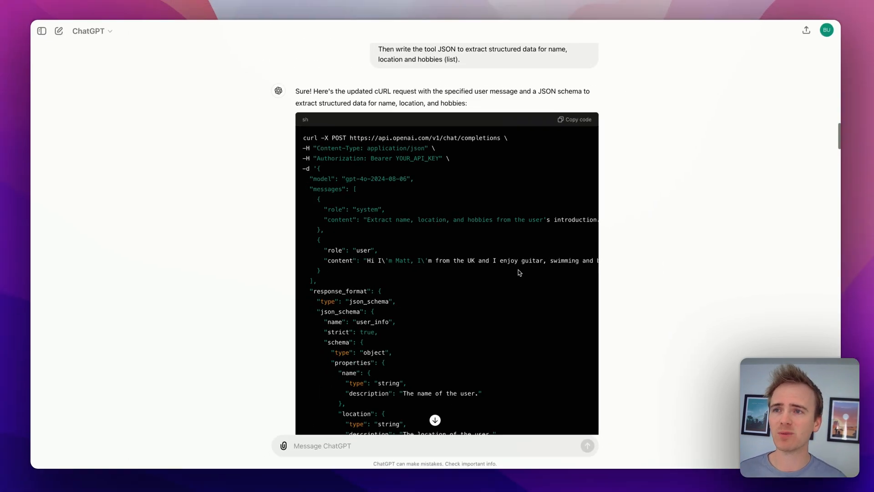
scroll("down", 3)
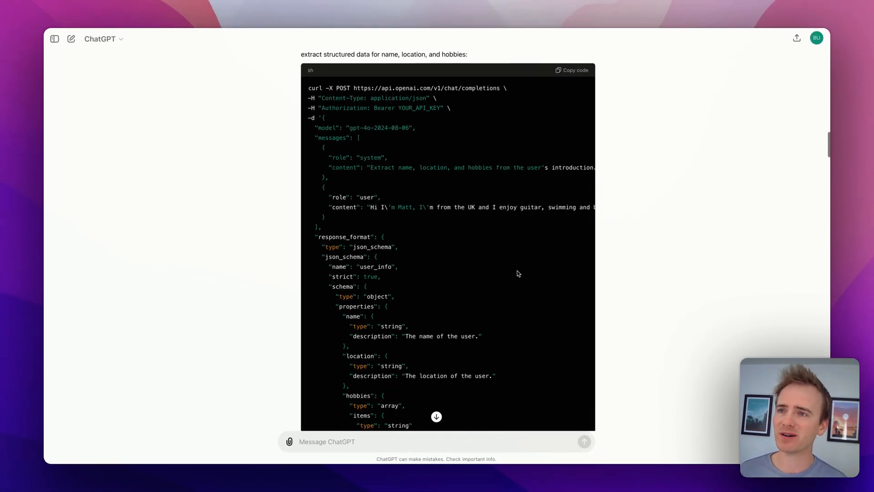
scroll("down", 3)
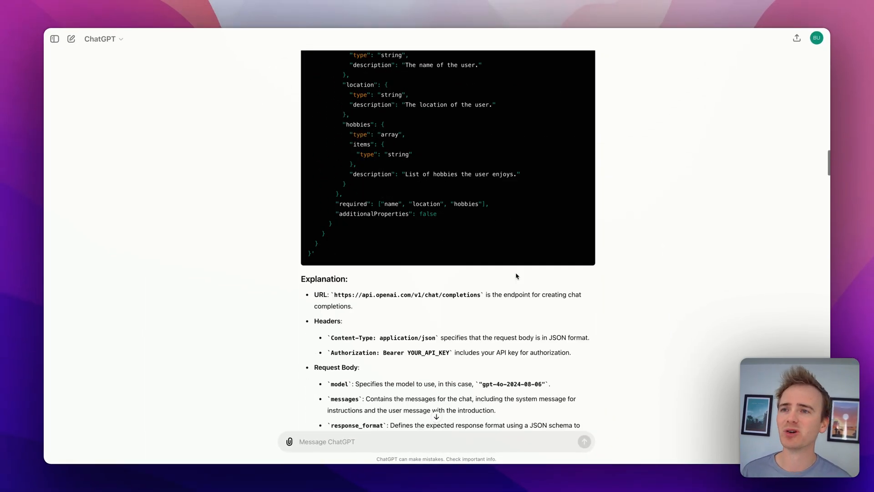
scroll("down", 3)
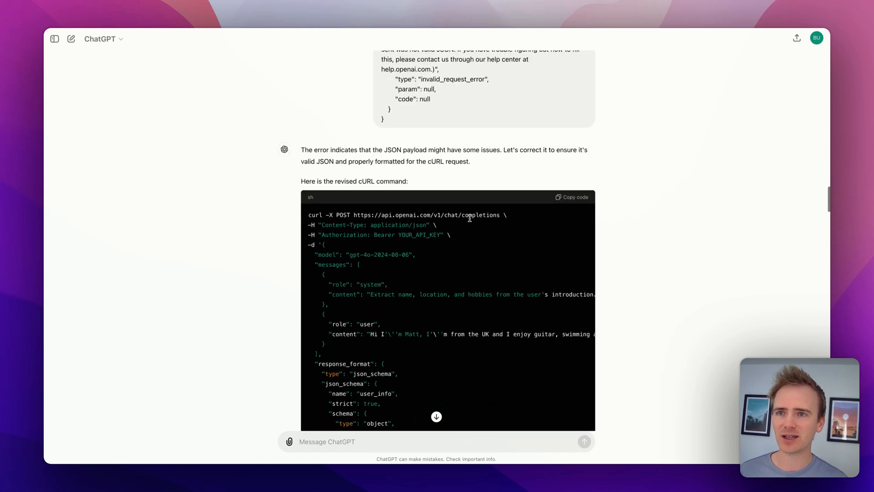
scroll("down", 3)
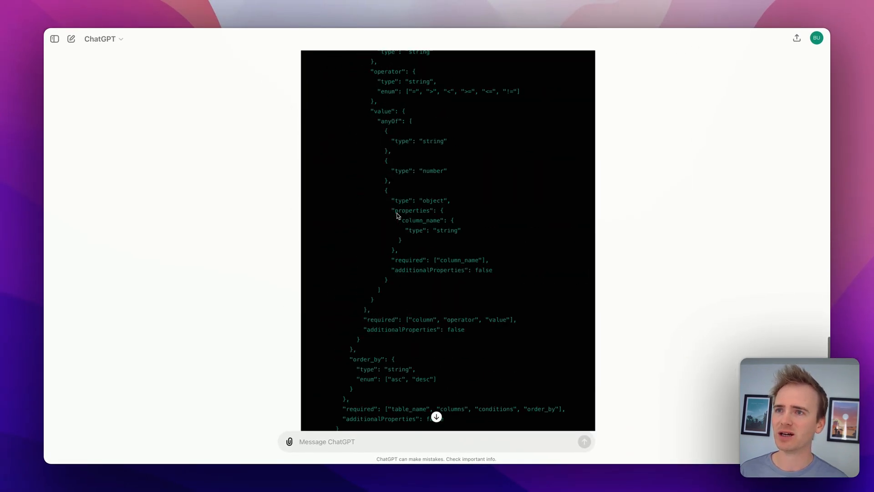
scroll("down", 3)
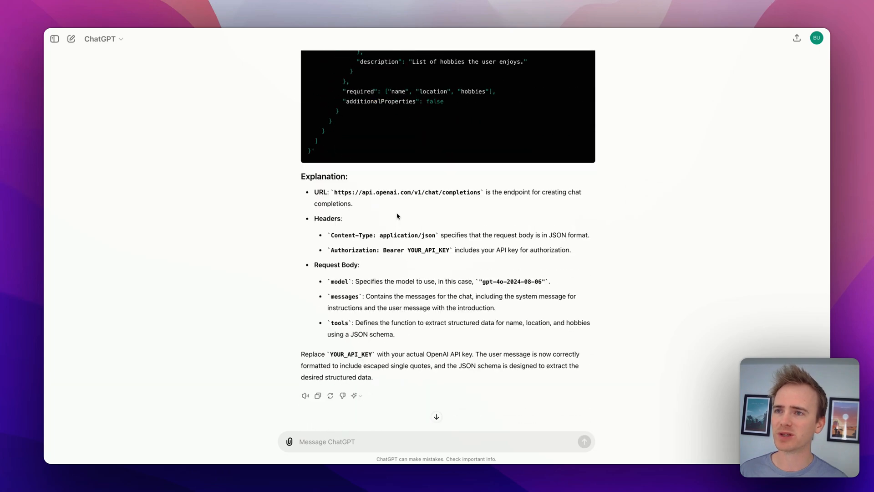
scroll("down", 3)
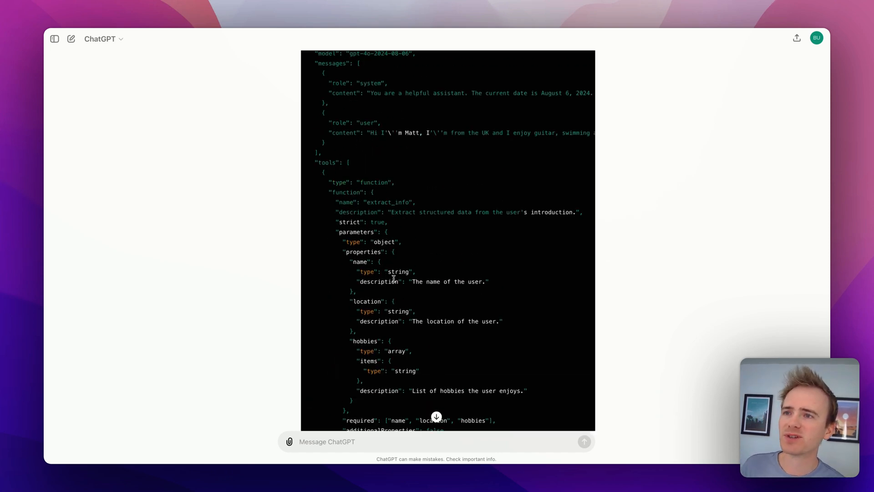
left_click_drag(377, 261, 419, 370)
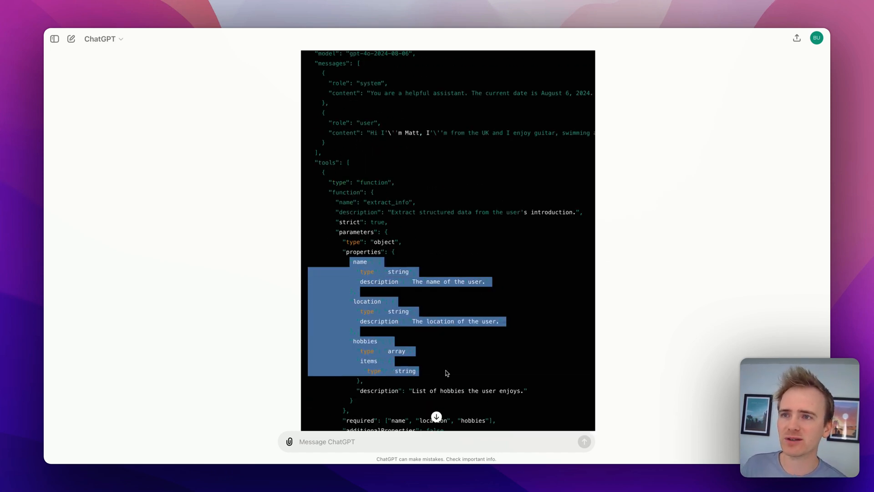
left_click(446, 372)
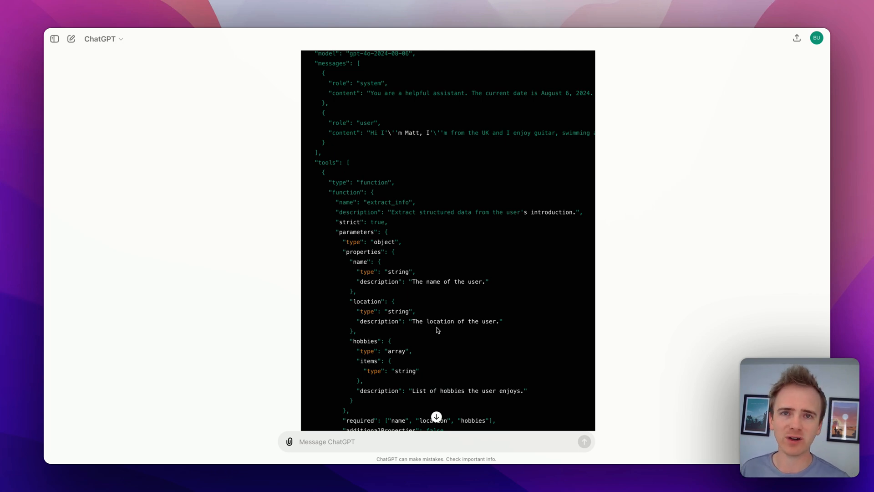
mouse_move(393, 182)
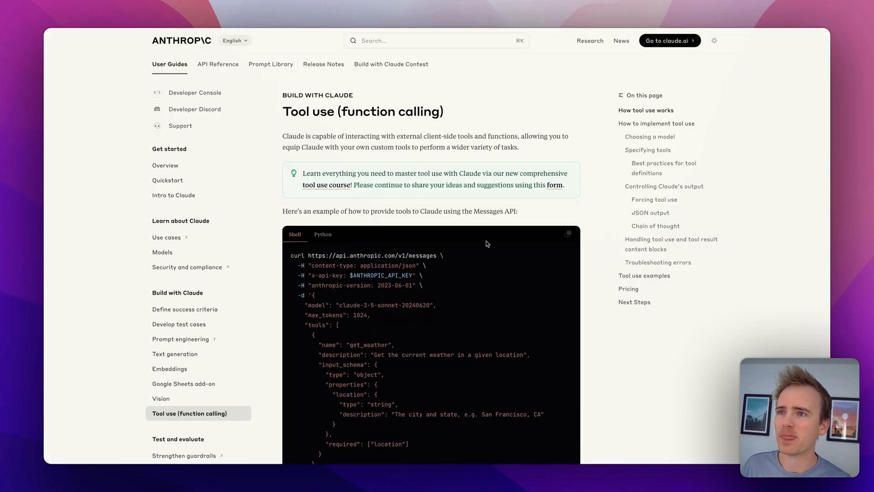
Read Anthropic's Tool use get_weather example down to How tool use works.
scroll("down", 3)
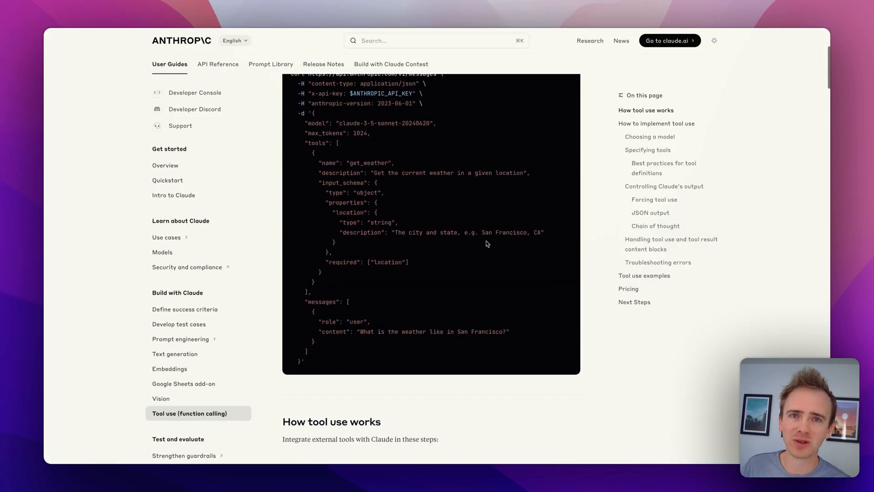
scroll("down", 3)
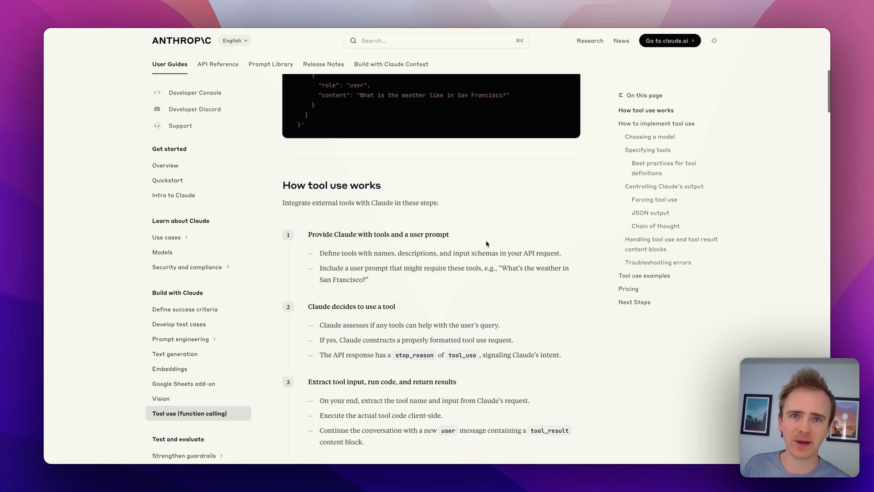